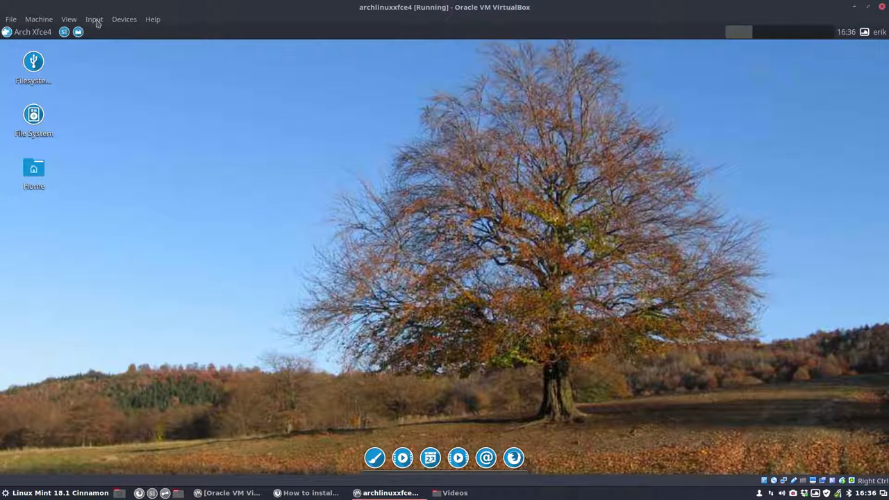
- Switch the Arch Xfce virtual machine to Full-screen Mode from the VirtualBox View menu
left_click(94, 19)
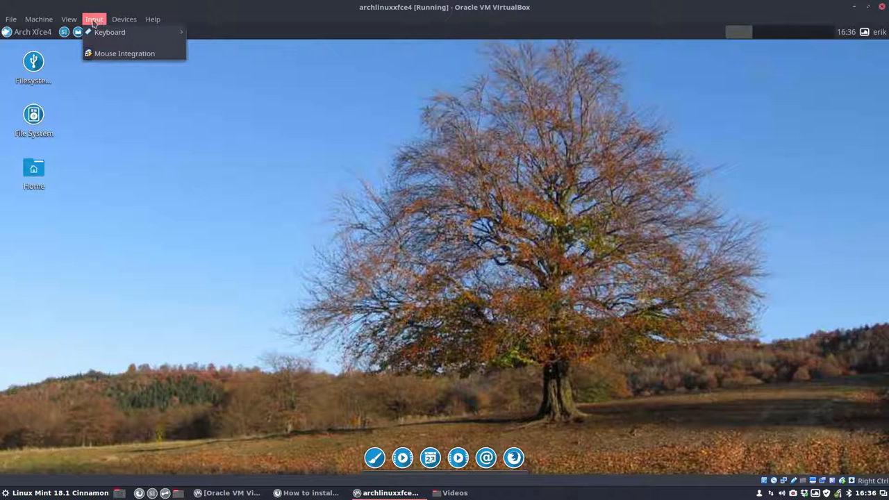
left_click(69, 19)
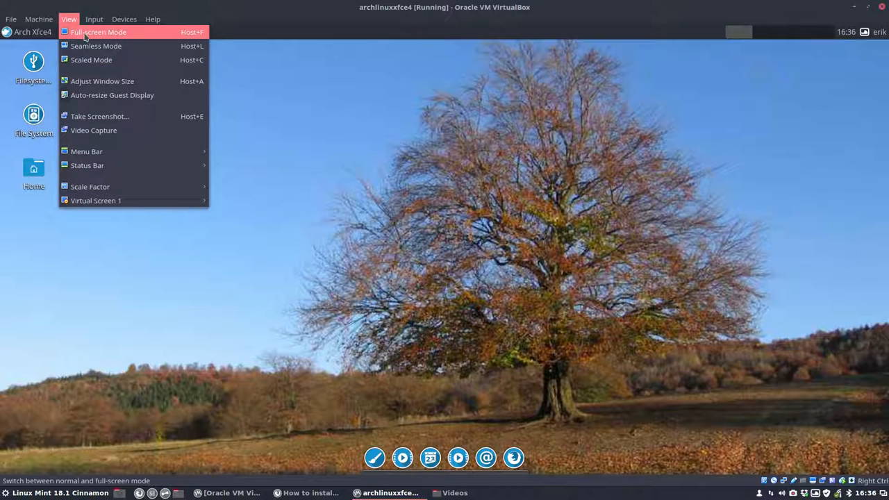
left_click(98, 32)
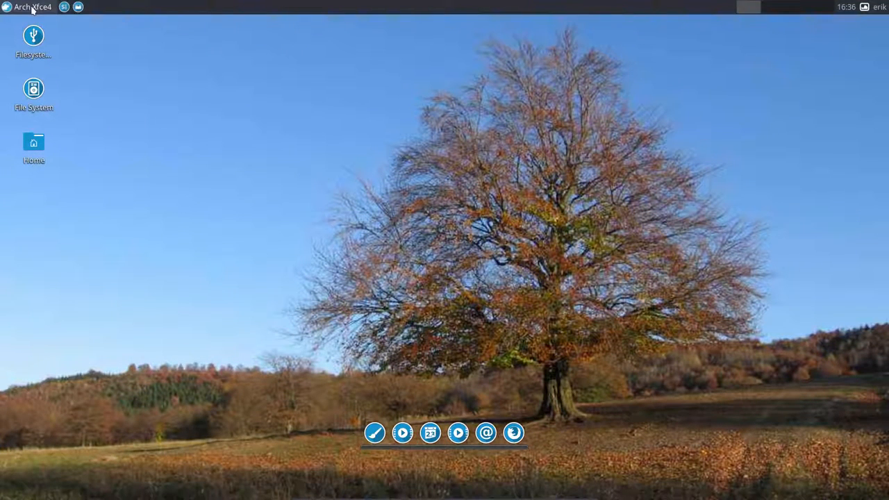
left_click(29, 6)
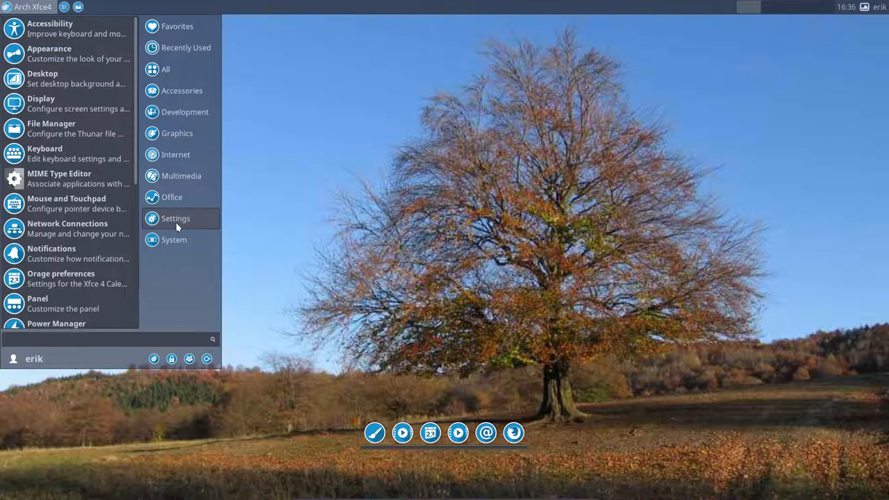
- Choose the Breeze Snow pointer theme in Mouse and Touchpad settings and close them
left_click(174, 239)
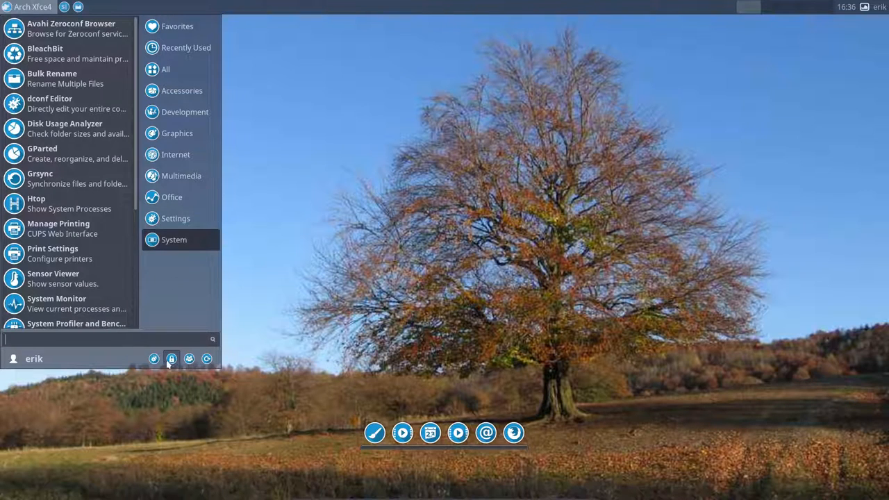
left_click(175, 218)
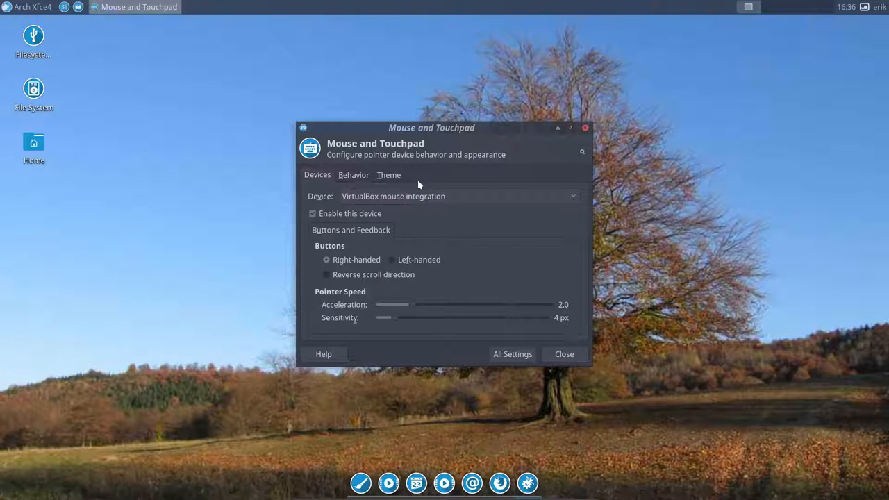
left_click(389, 175)
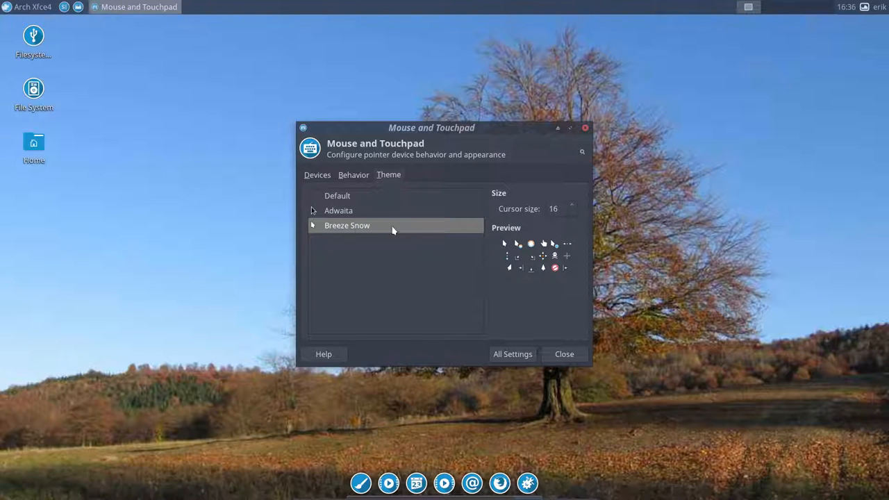
mouse_move(564, 354)
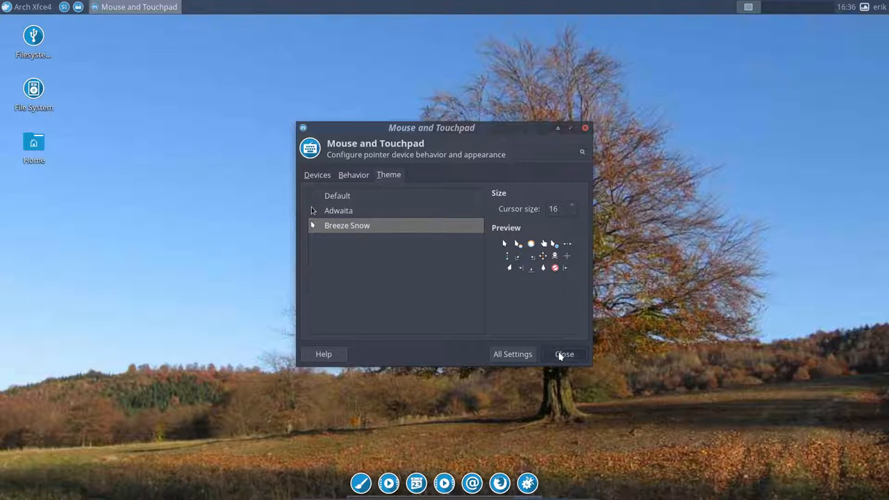
left_click(564, 354)
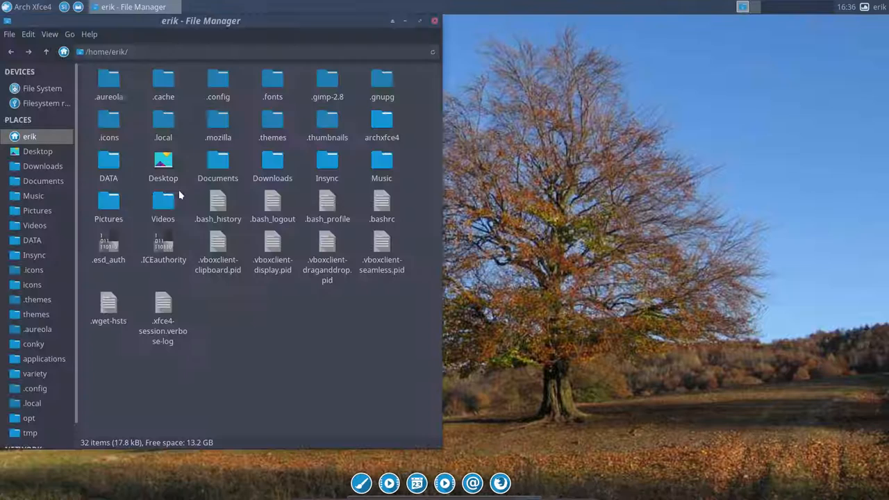
- Go into ~/.aureola/acros in Thunar and start a terminal there
scroll("down", 3)
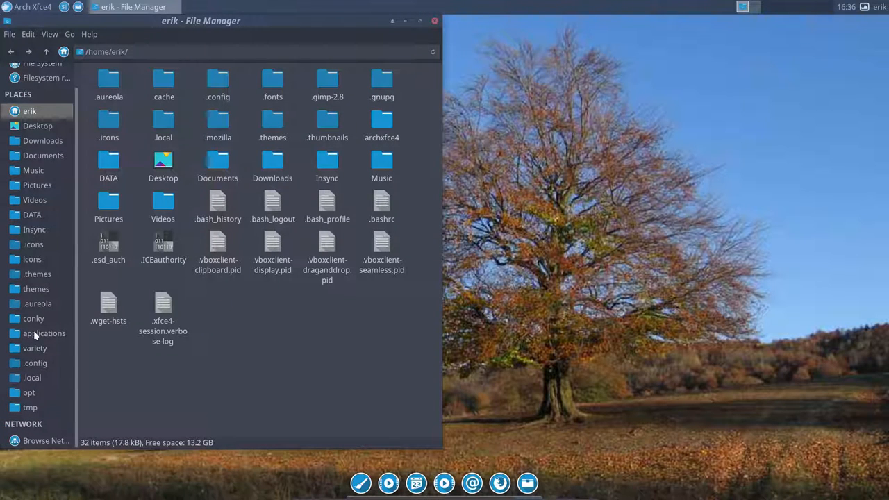
mouse_move(34, 362)
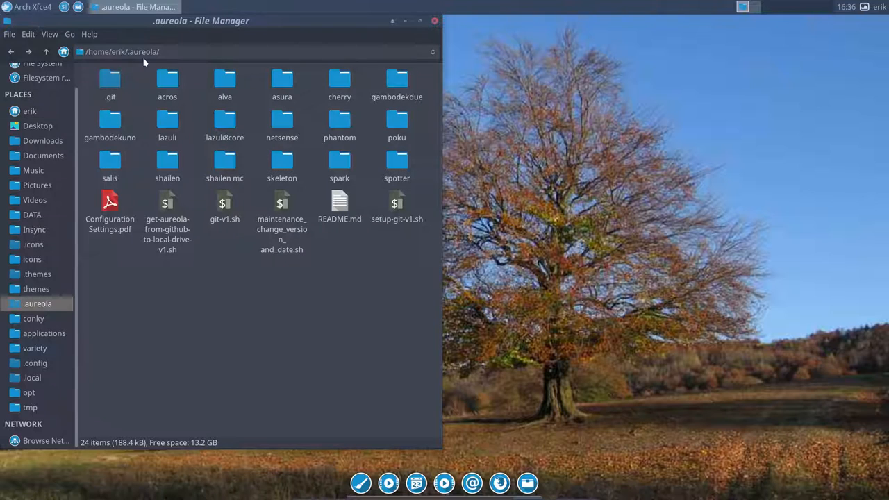
mouse_move(147, 103)
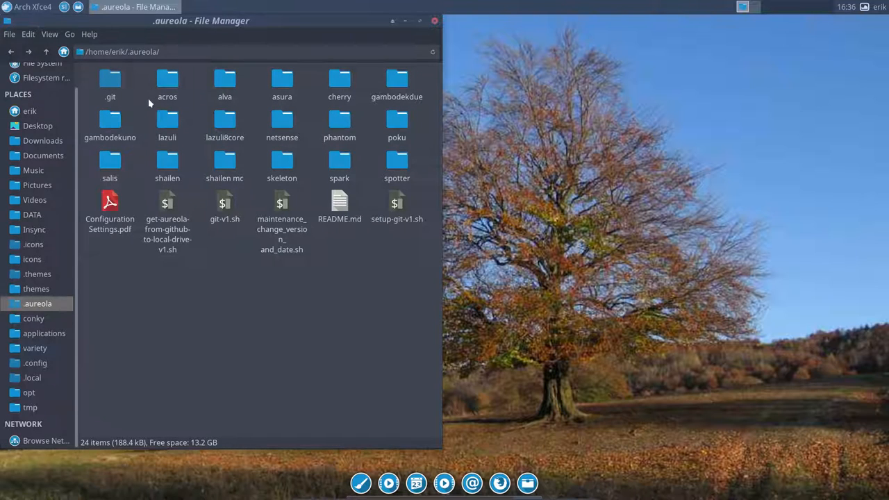
double_click(167, 79)
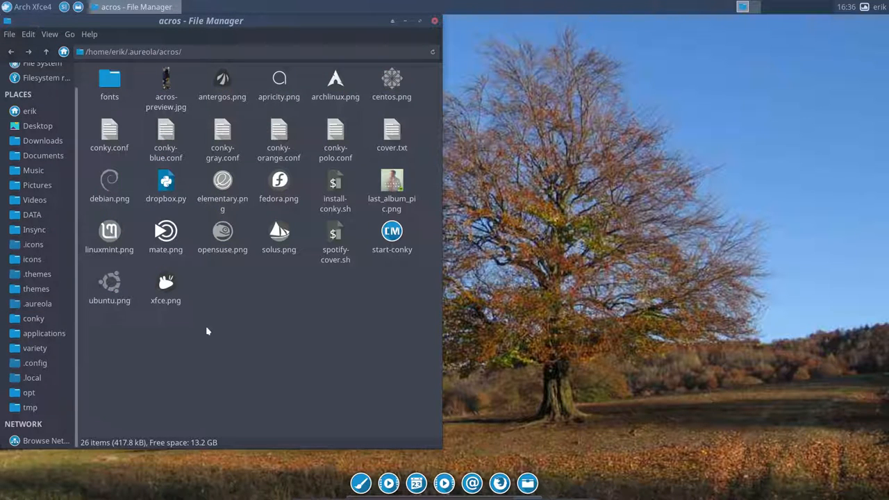
right_click(207, 331)
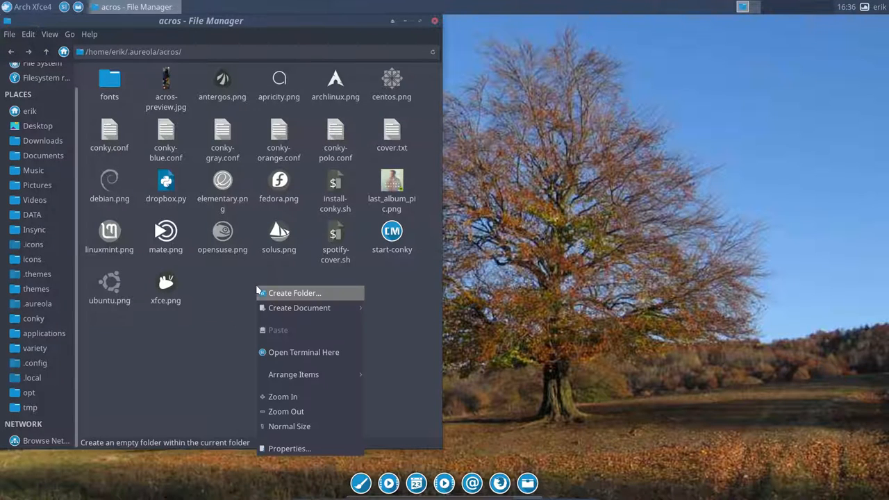
mouse_move(291, 372)
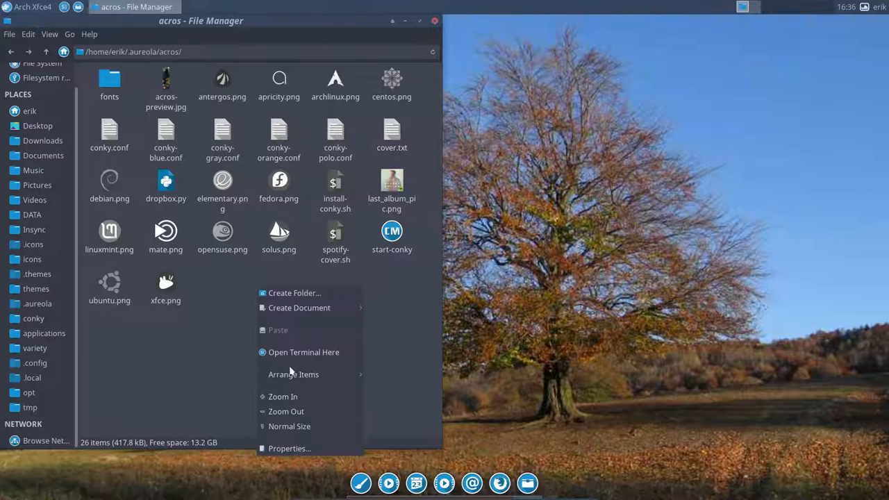
left_click(358, 355)
type("./install-conky.sh")
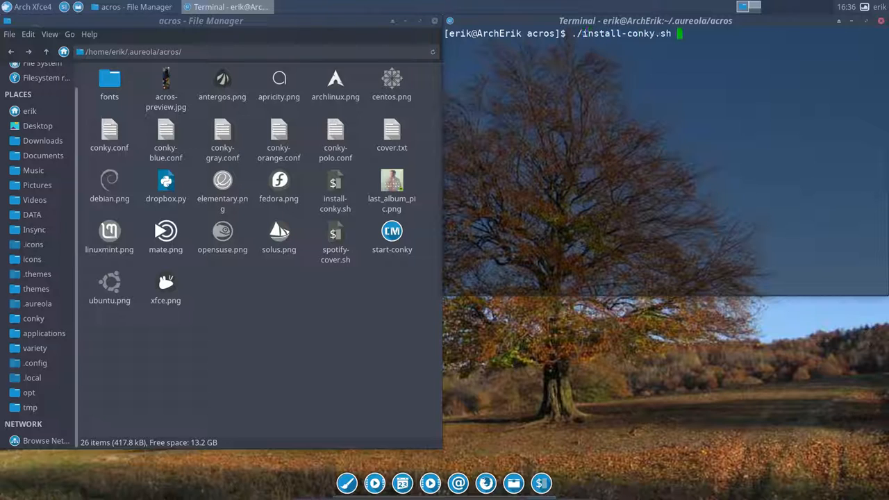
- Run ./install-conky.sh, answer y to install the font, then close the terminal
key("Return")
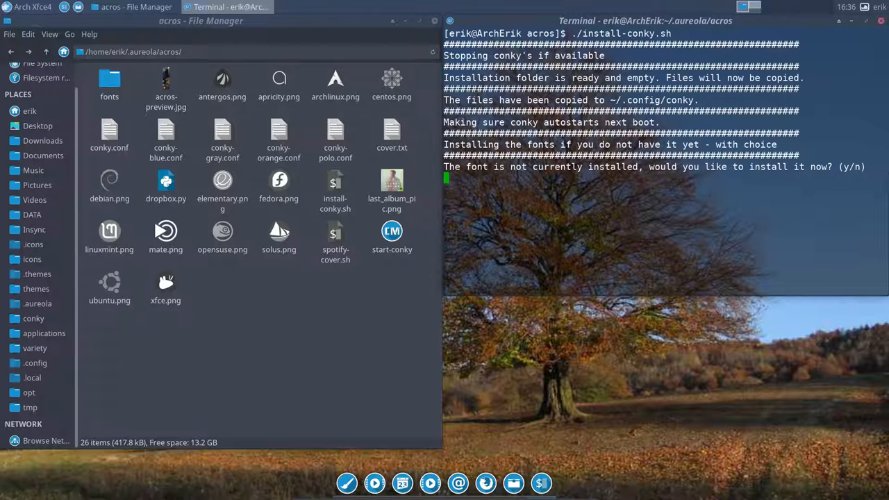
type("y")
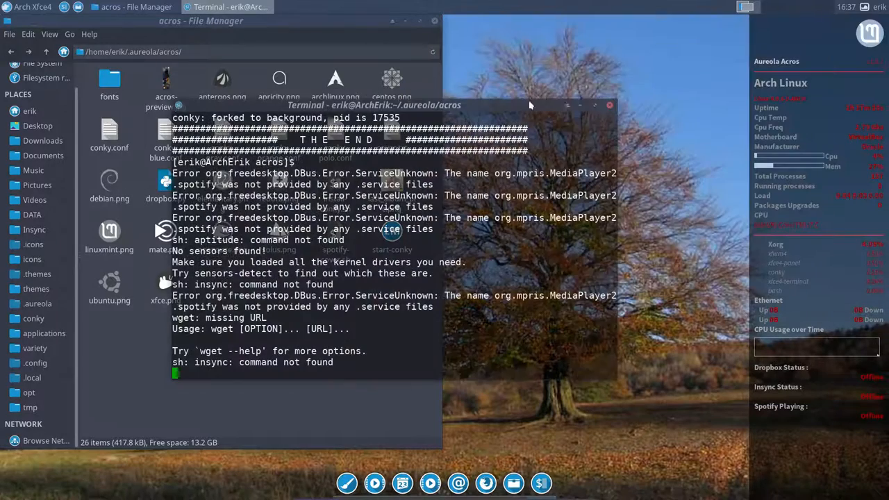
left_click(610, 106)
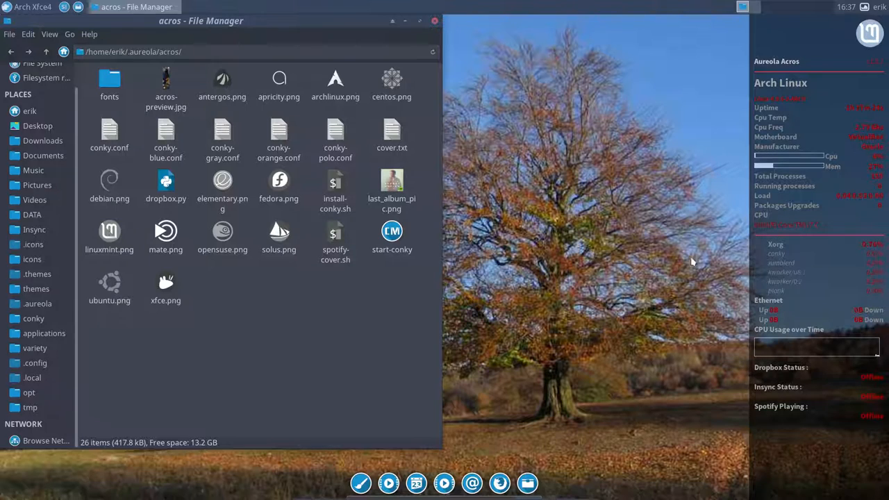
mouse_move(339, 32)
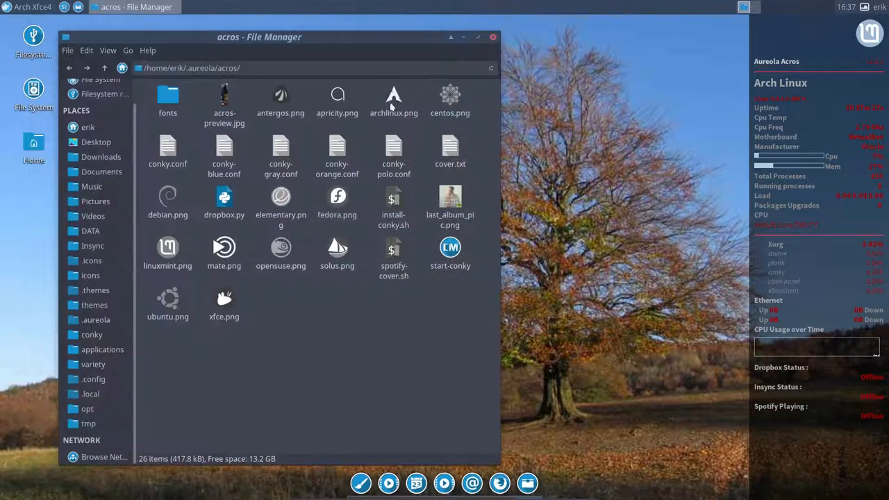
- Open conky.conf in the default Mousepad editor and close it again
left_click(167, 145)
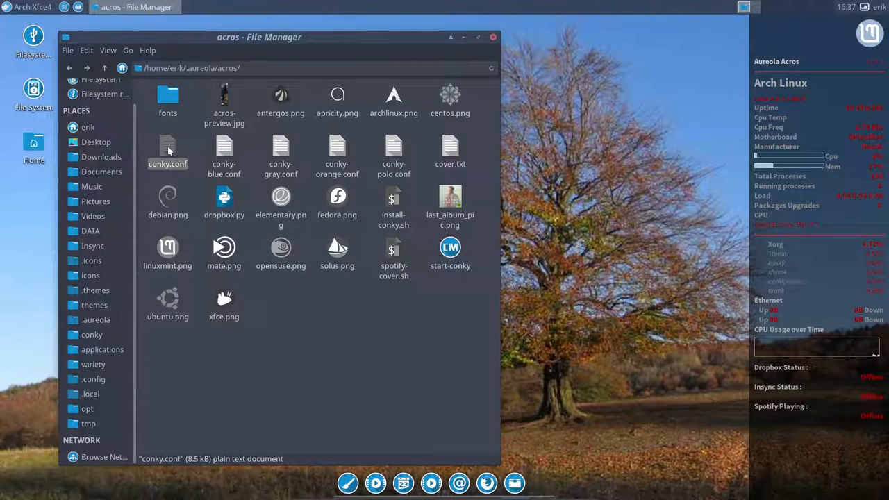
double_click(167, 150)
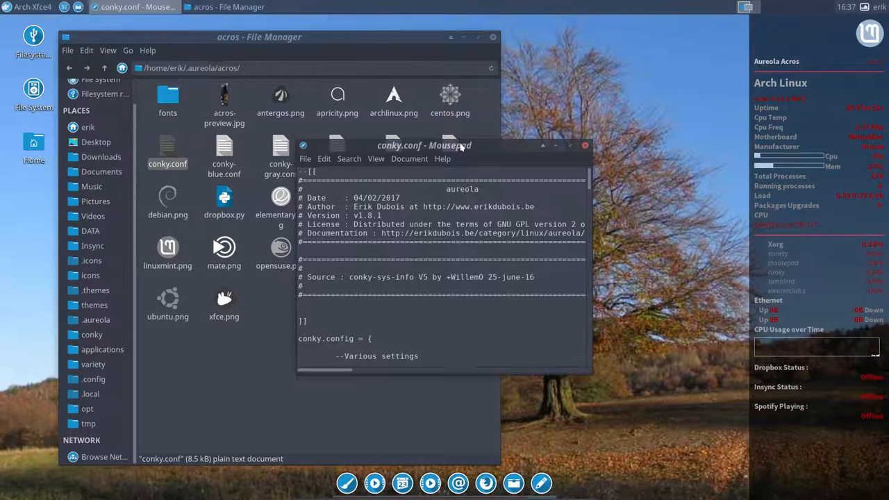
left_click(585, 145)
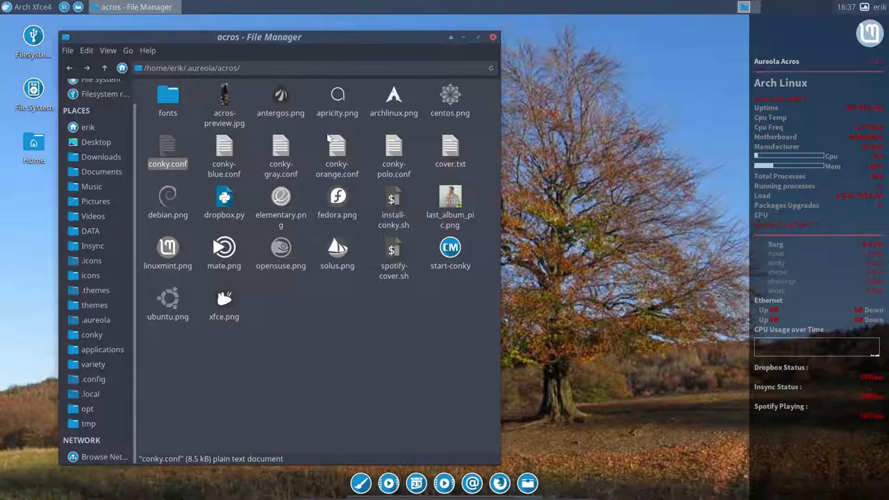
- Open conky.conf with Sublime Text 3 Dev via Open With Other Application
right_click(166, 150)
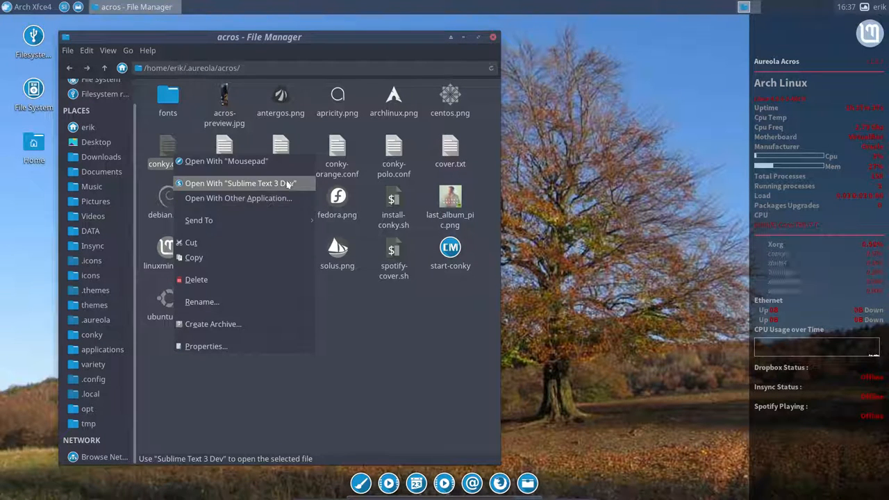
left_click(239, 197)
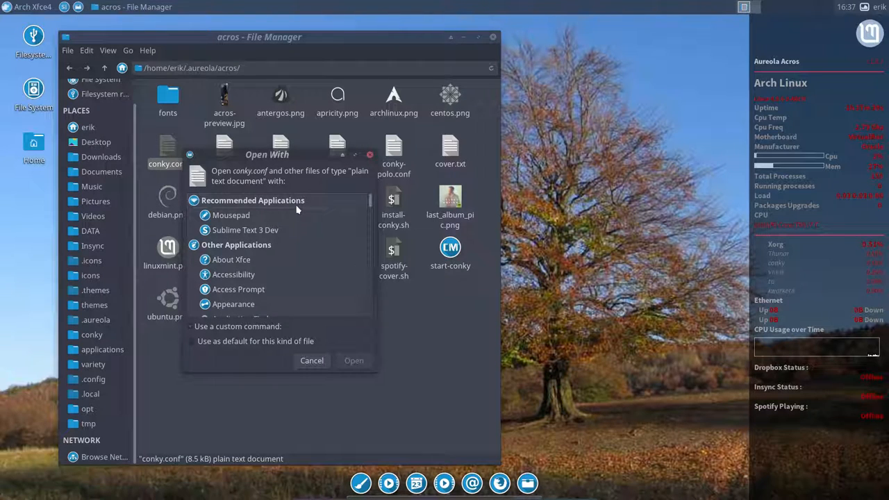
left_click(244, 231)
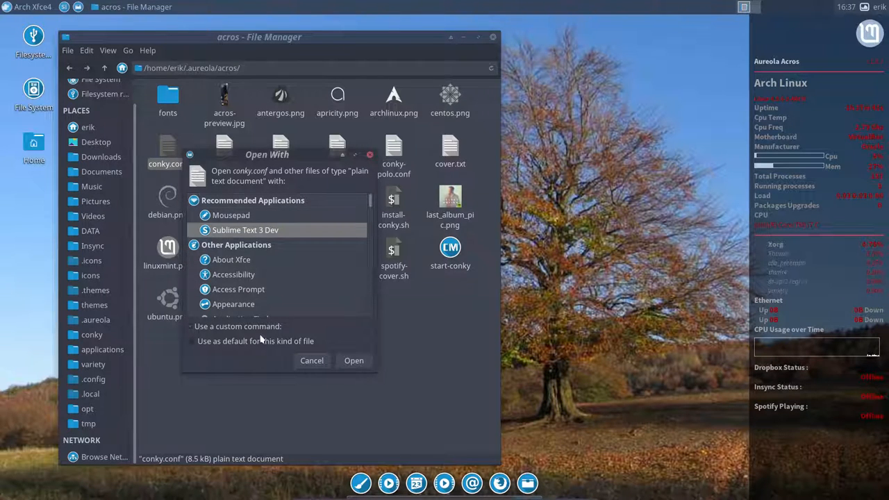
left_click(353, 361)
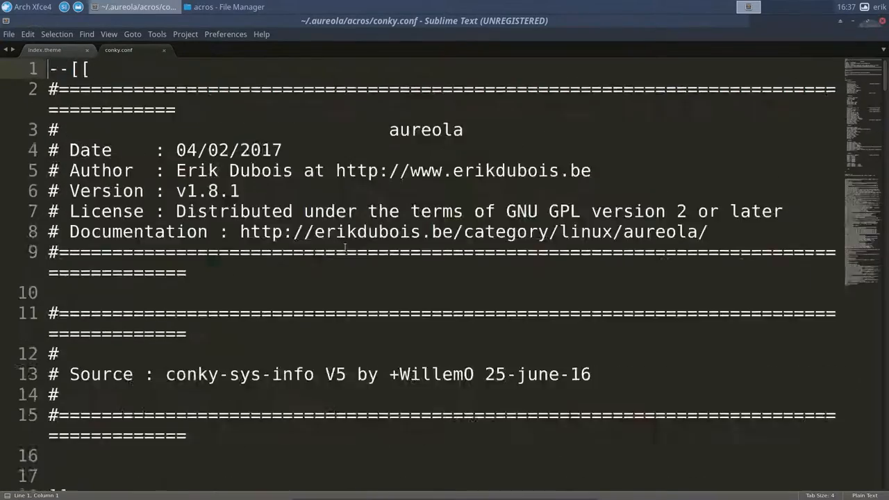
- Edit the line-119 image filename in acros conky.conf to read archlinux.png
scroll("down", 3)
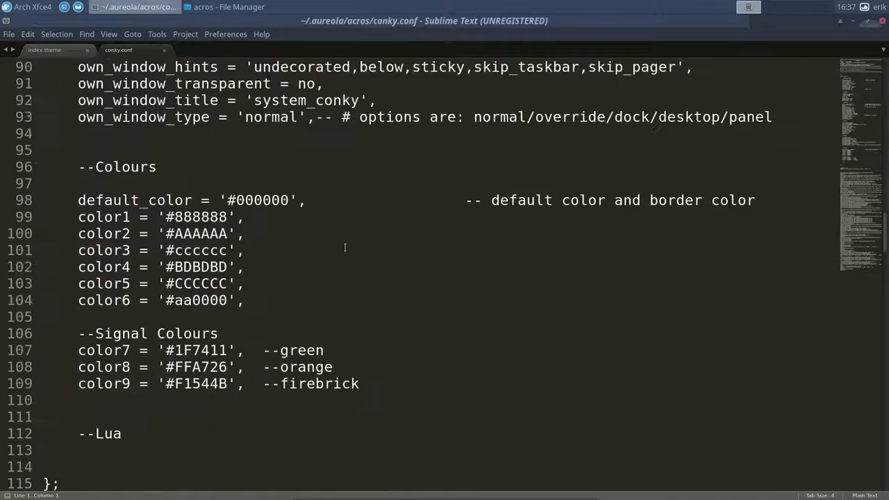
scroll("up", 3)
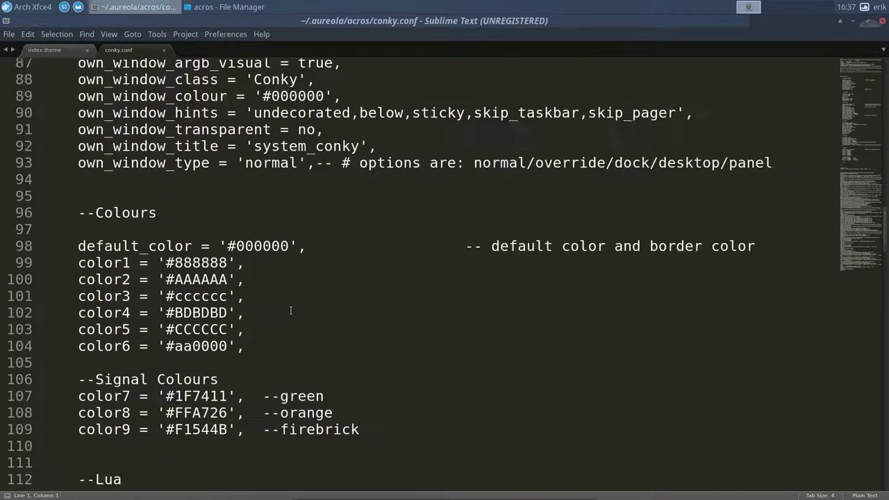
scroll("down", 3)
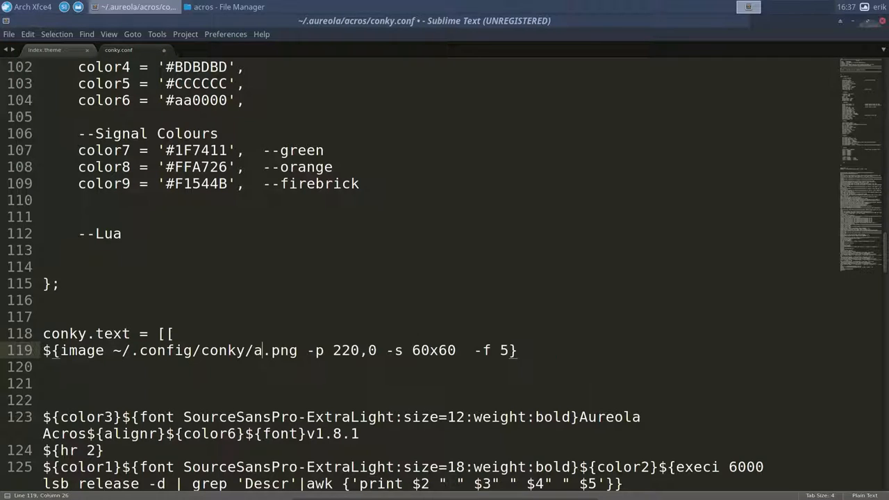
type("rch")
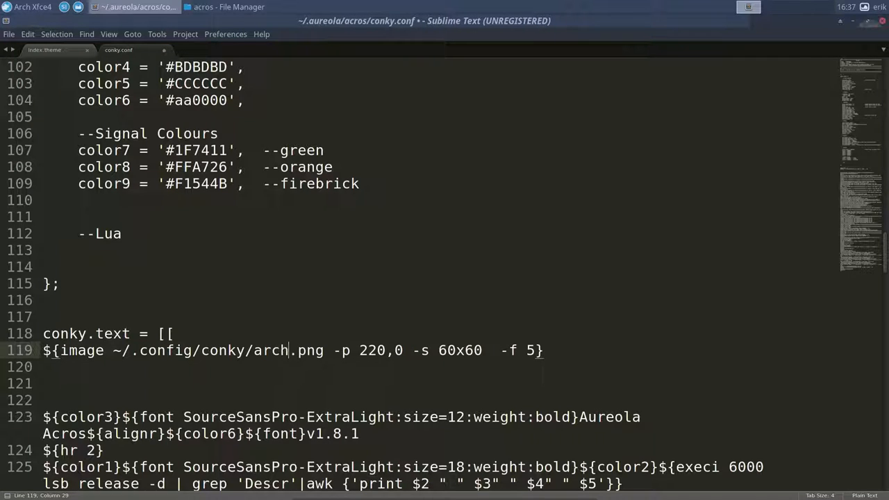
type("linux")
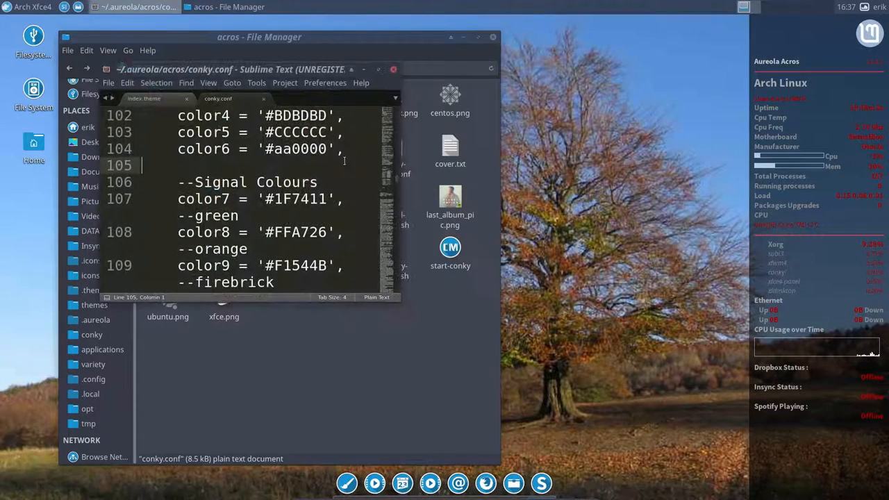
- Save the acros conky.conf, then open conky.conf from ~/.config/conky for editing
key("ctrl+s")
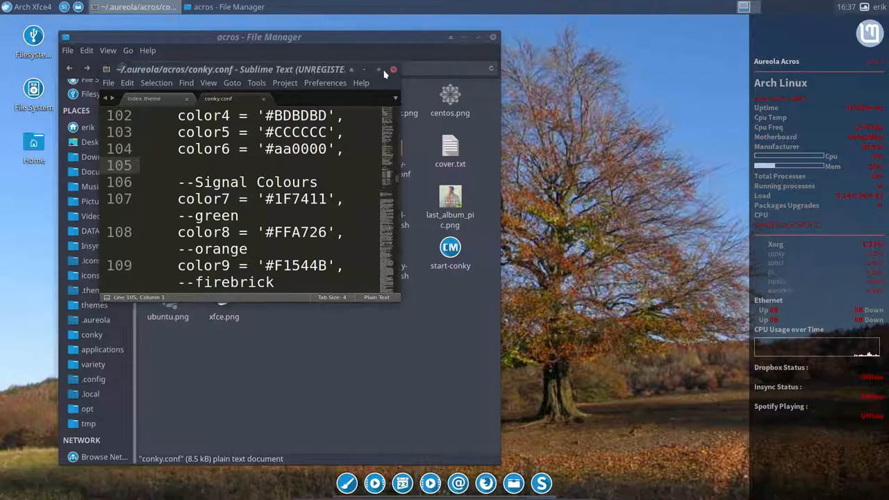
left_click(393, 69)
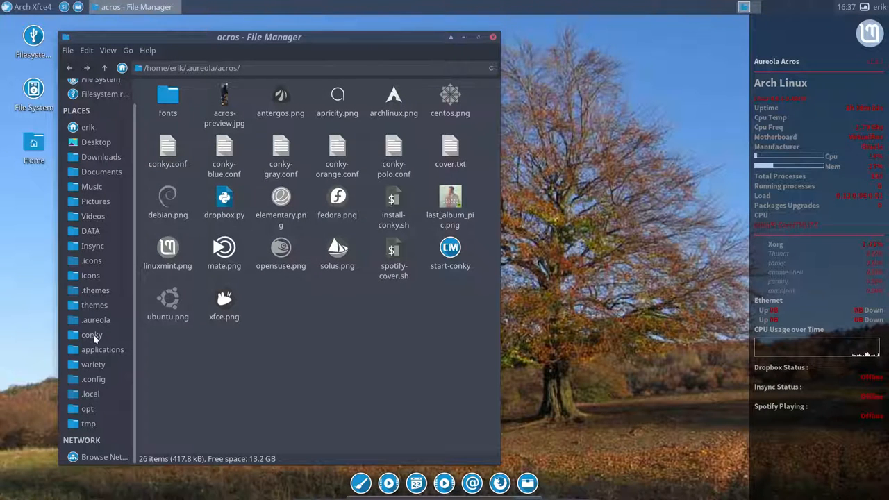
left_click(92, 335)
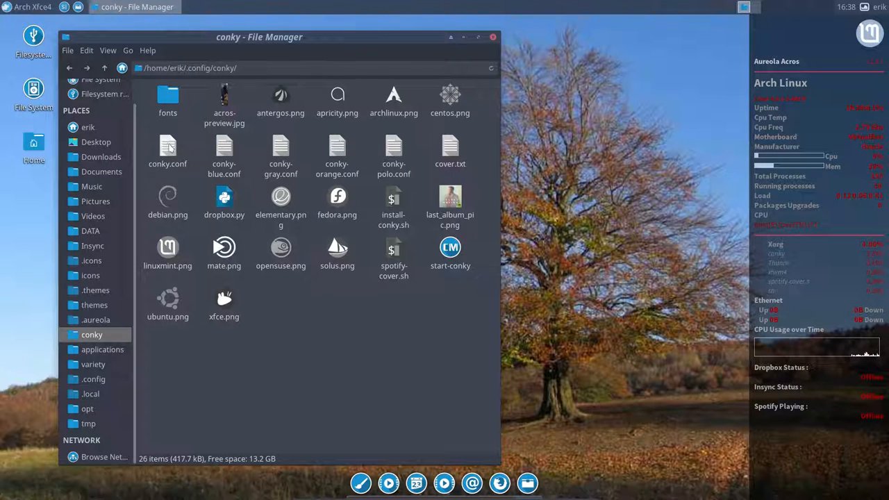
left_click(167, 150)
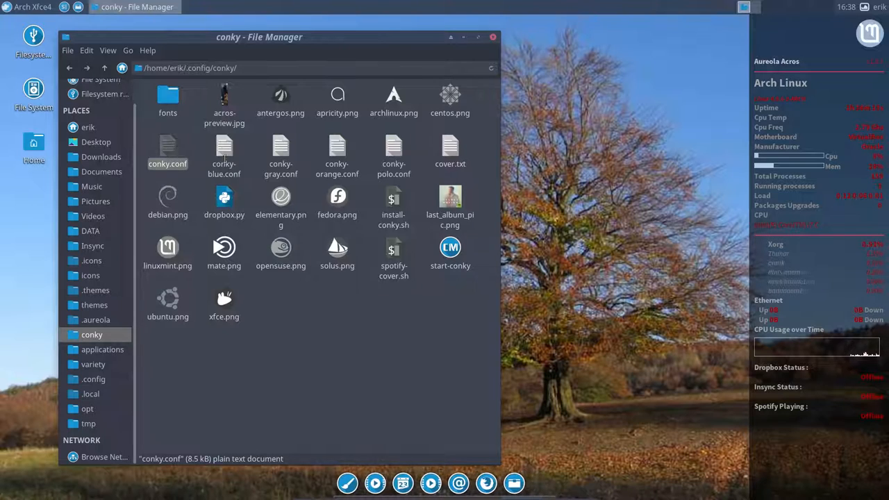
double_click(167, 150)
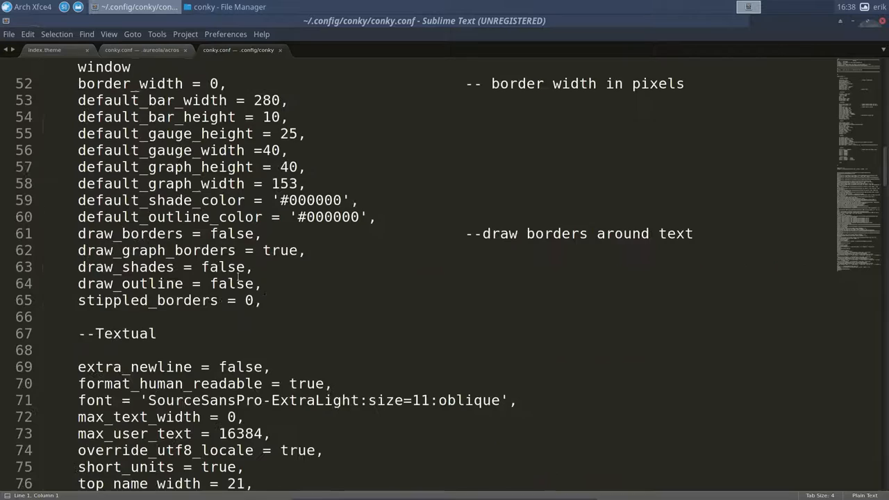
- Replace linuxmint with archlinux on the image line of ~/.config/conky/conky.conf
scroll("down", 3)
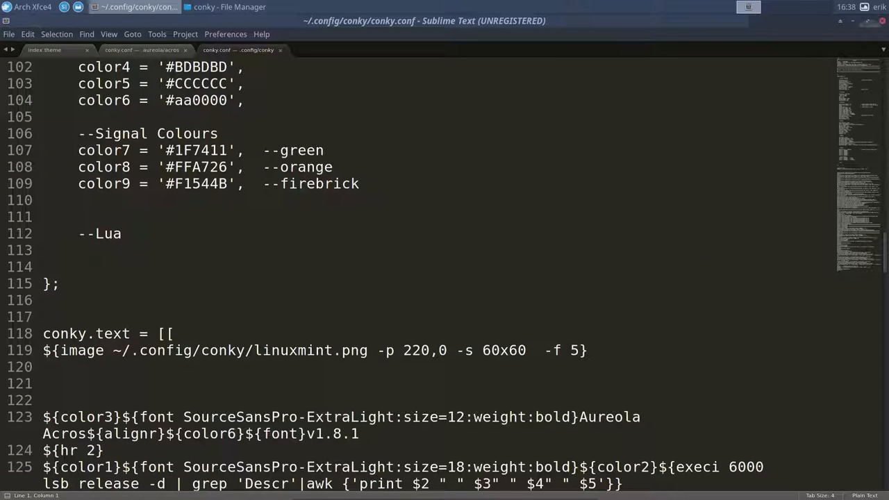
double_click(294, 350)
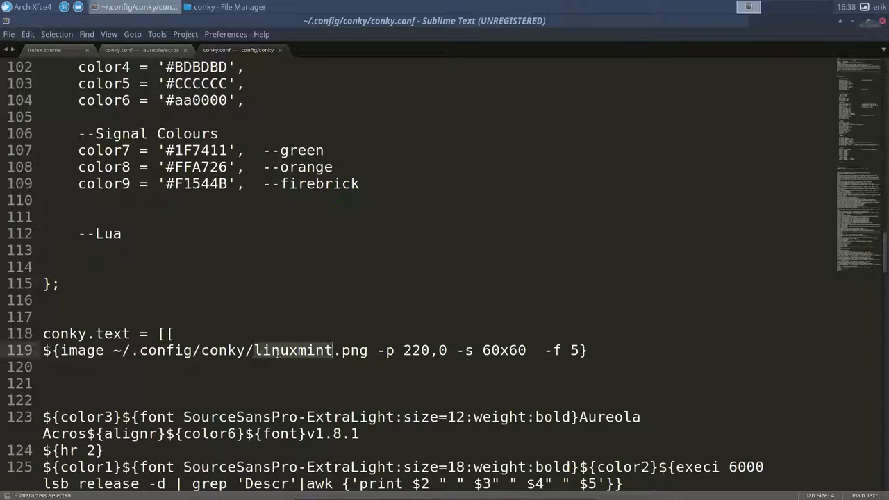
type("archlin")
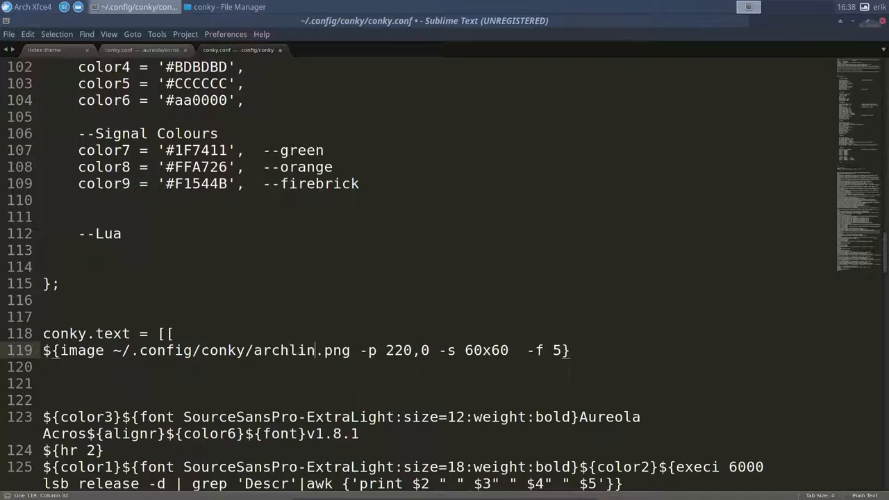
type("ux")
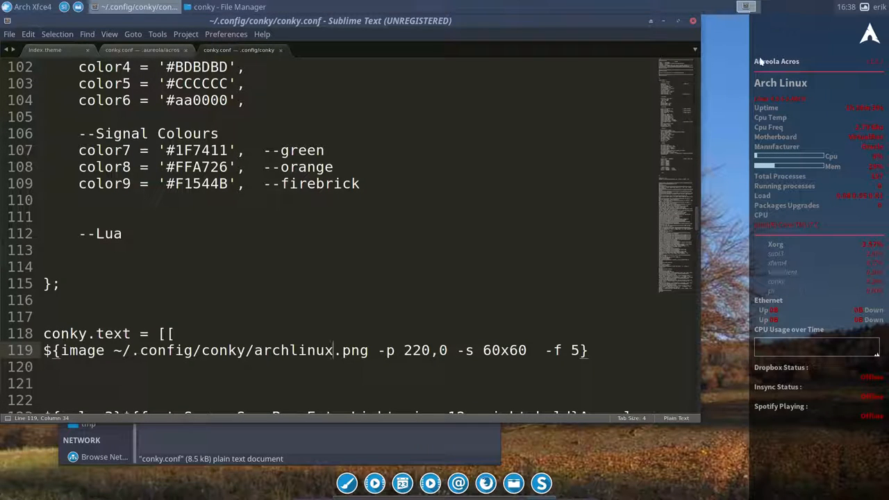
mouse_move(728, 111)
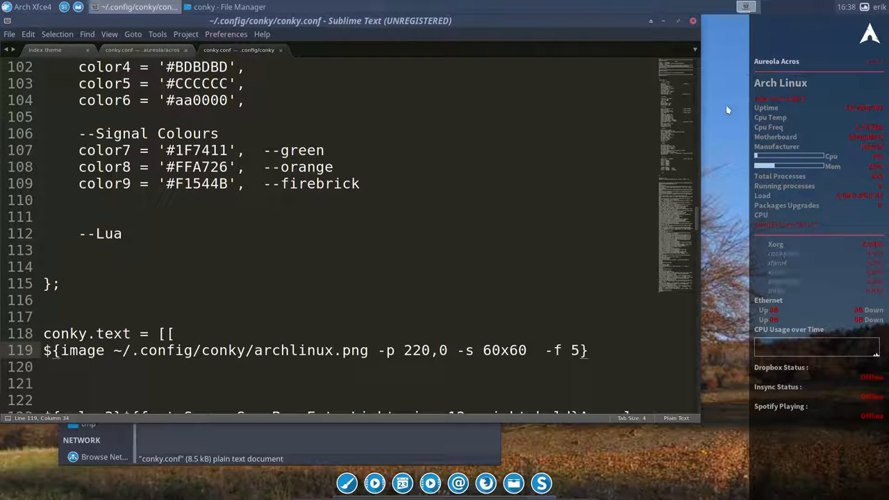
mouse_move(822, 25)
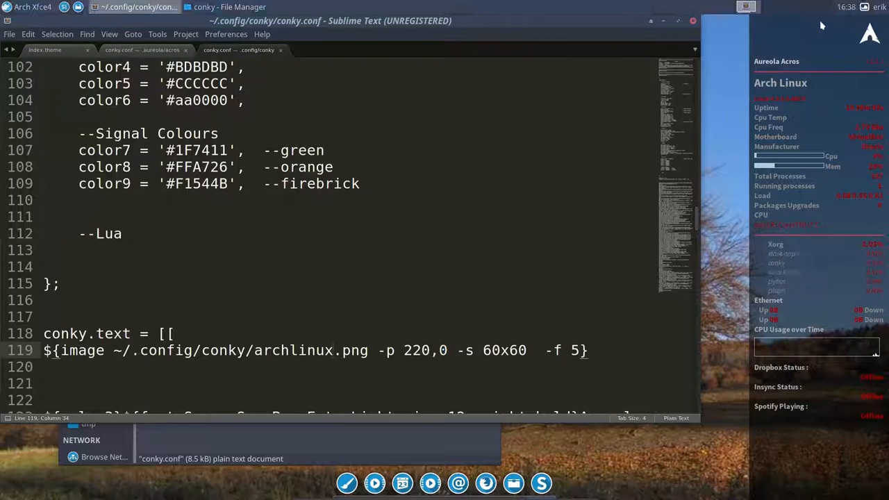
- In the Placement section set gap_y to 50 and minimum_height to 1000
scroll("up", 3)
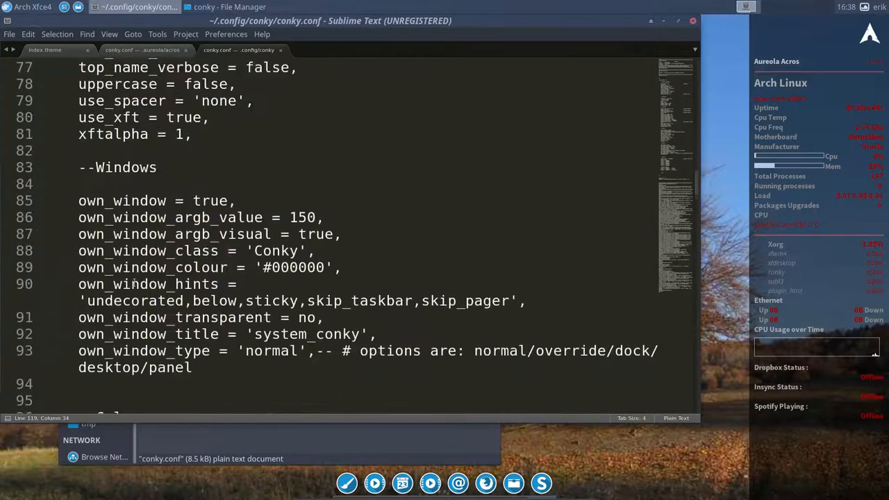
scroll("up", 3)
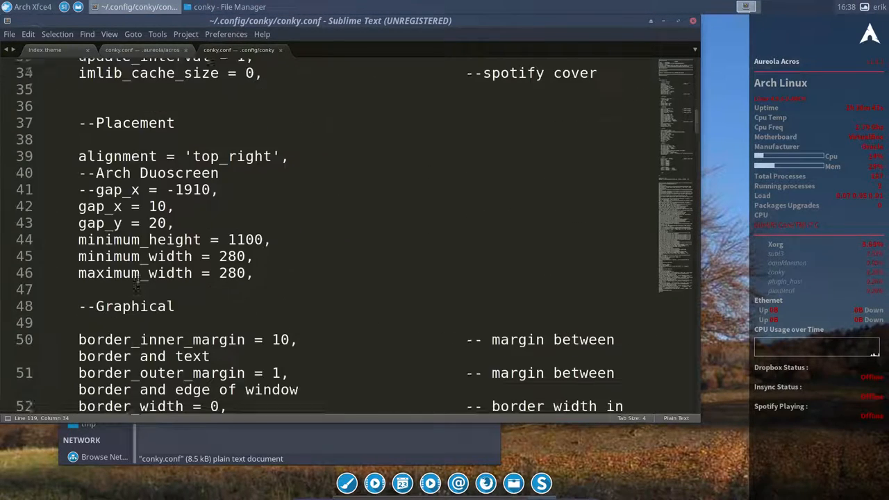
scroll("down", 3)
type("5")
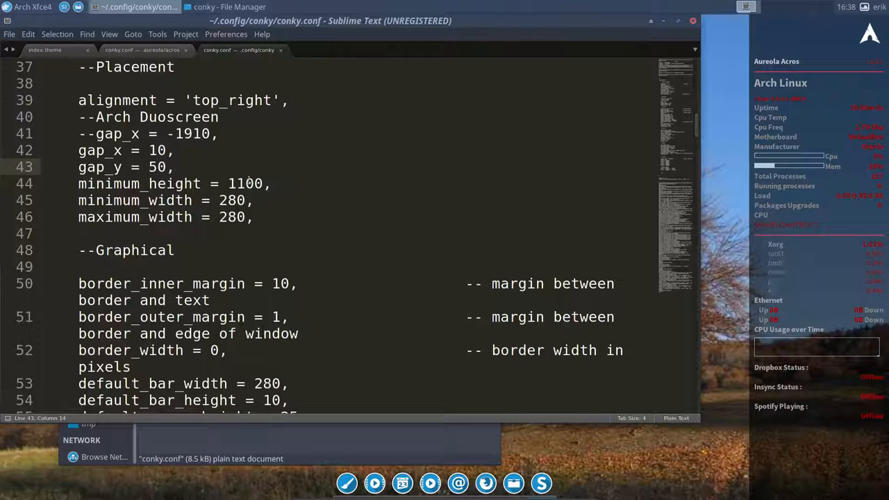
left_click(244, 184)
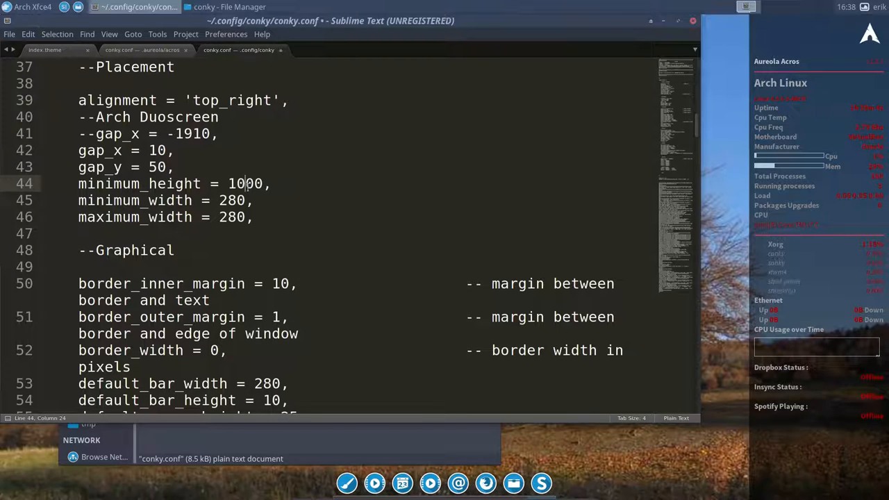
- Save conky.conf and cancel the unregistered-version purchase dialog
key("ctrl+s")
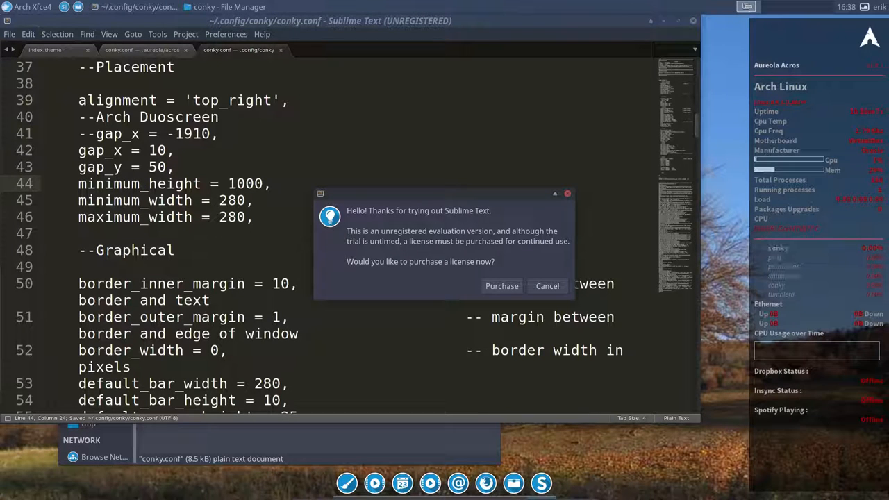
mouse_move(547, 286)
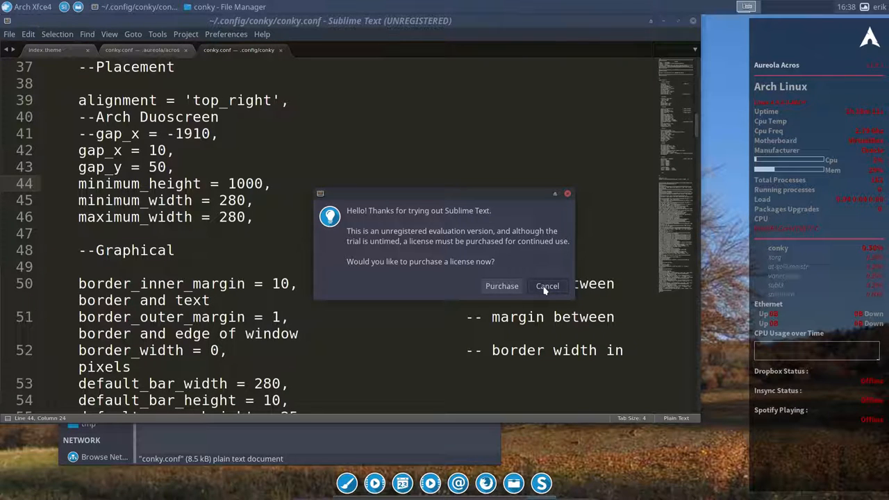
left_click(547, 286)
type("4")
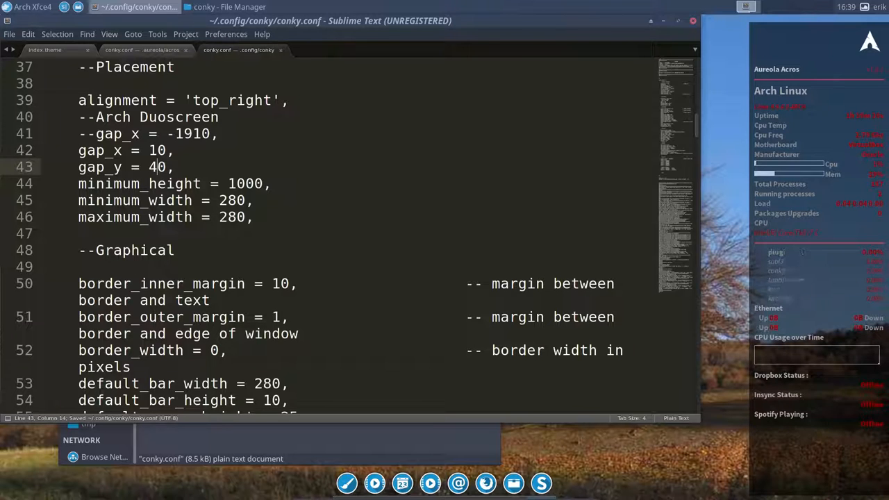
- Set minimum_height to 1090, preview it, then settle on 1040 and save conky.conf
left_click(243, 184)
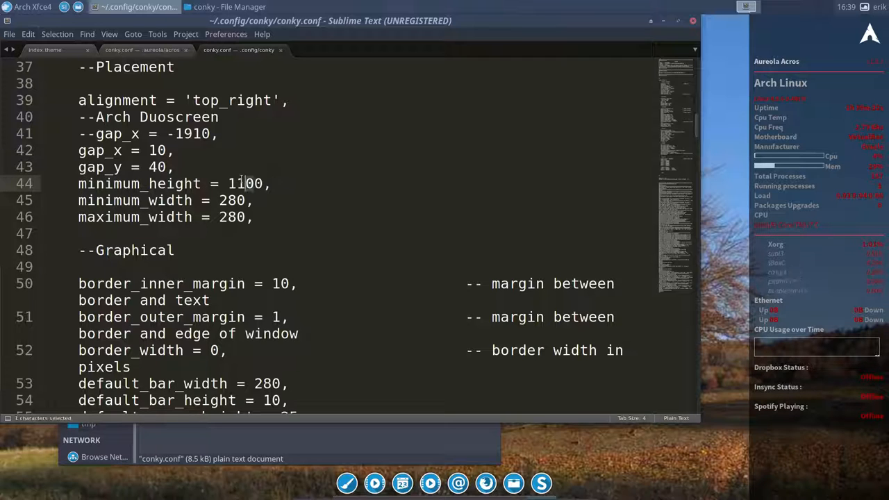
type("1090")
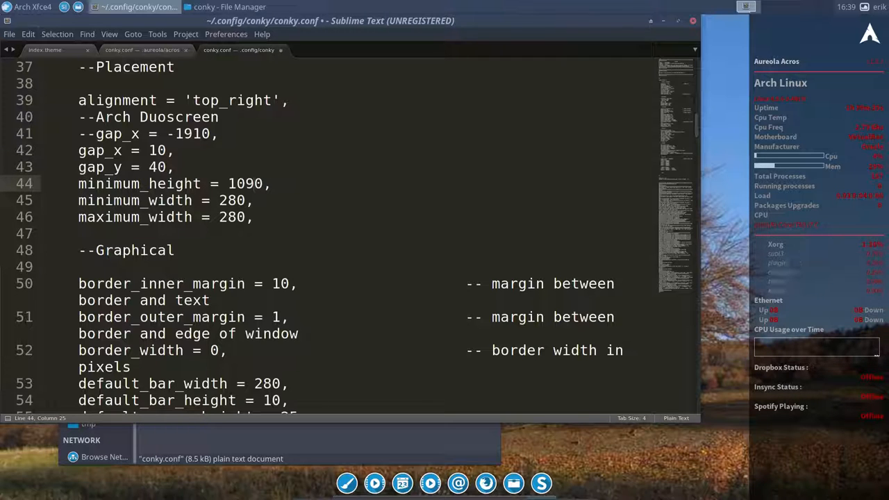
key("ctrl+s")
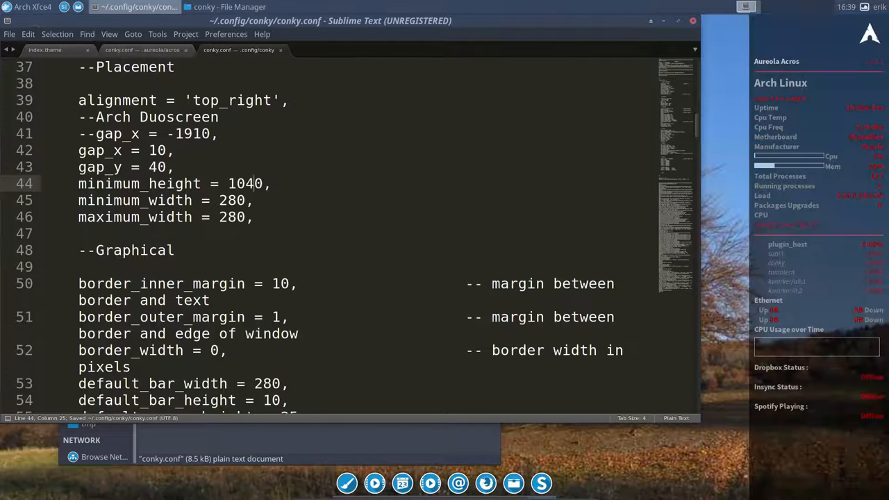
key("backspace")
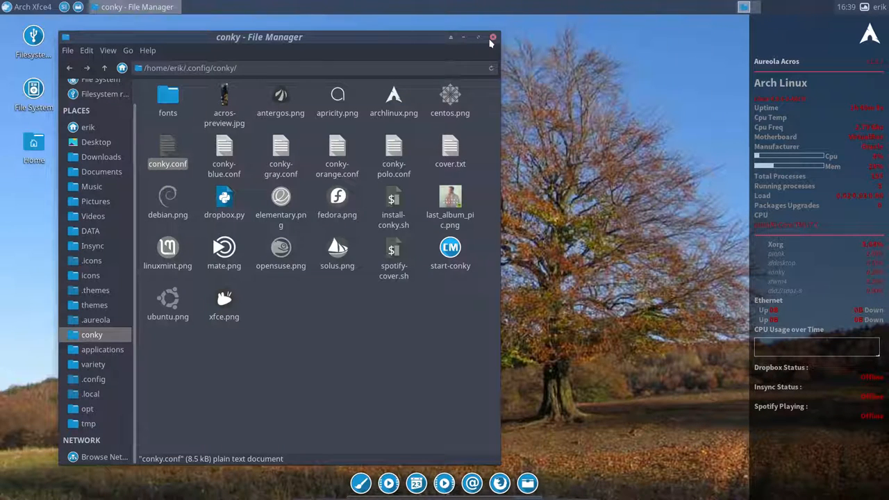
- Close the Thunar window, leaving only the desktop with the conky panel
left_click(491, 37)
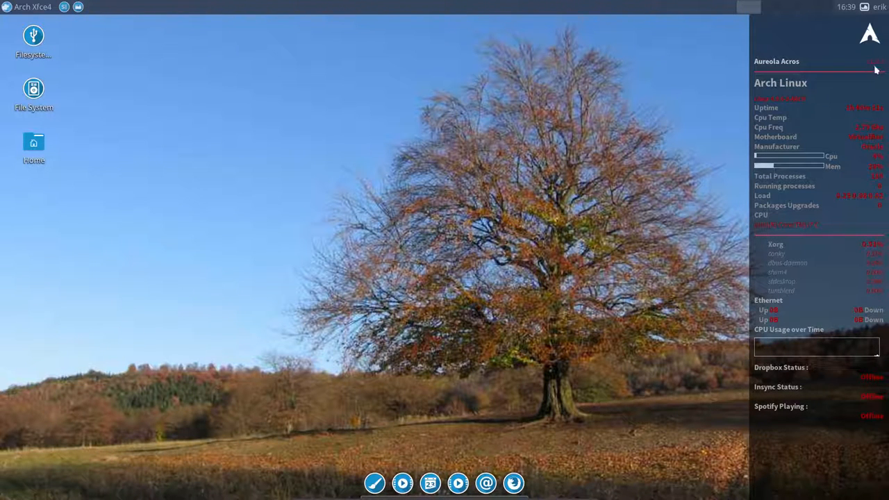
mouse_move(863, 122)
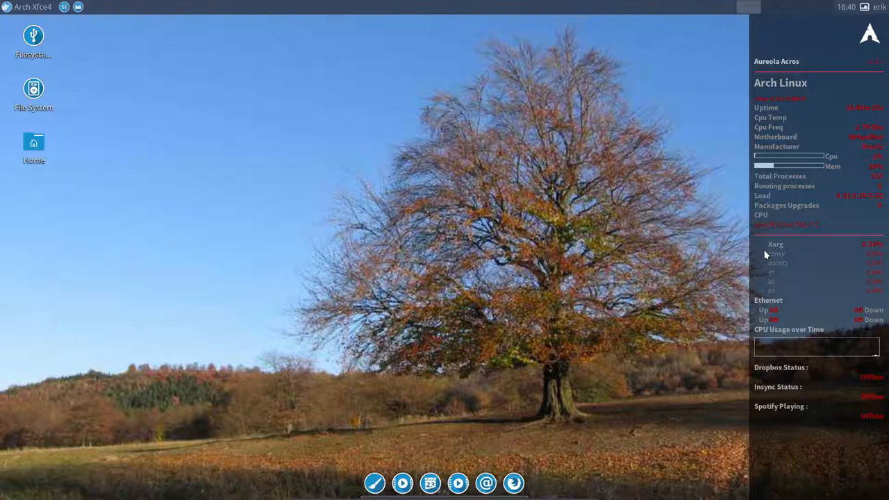
mouse_move(148, 165)
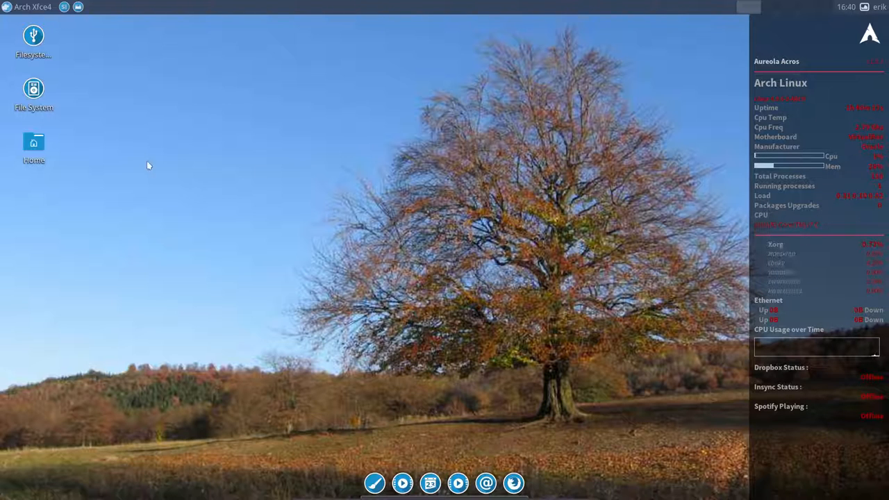
mouse_move(136, 327)
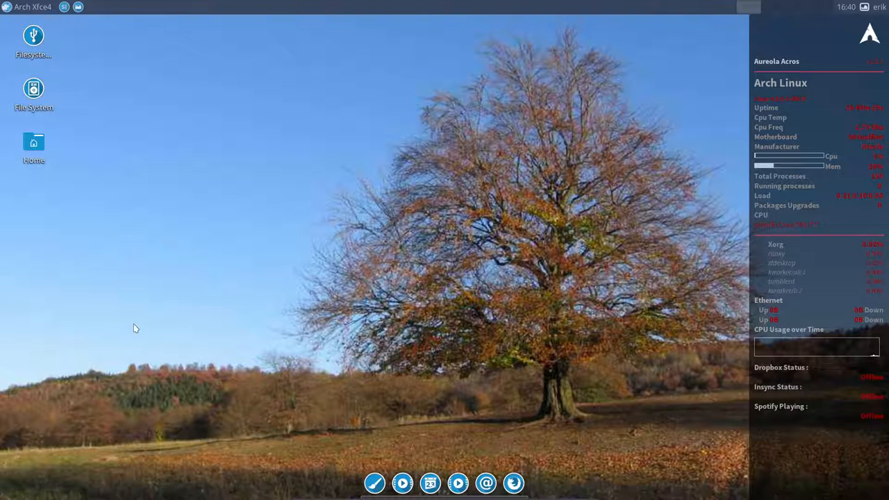
mouse_move(344, 322)
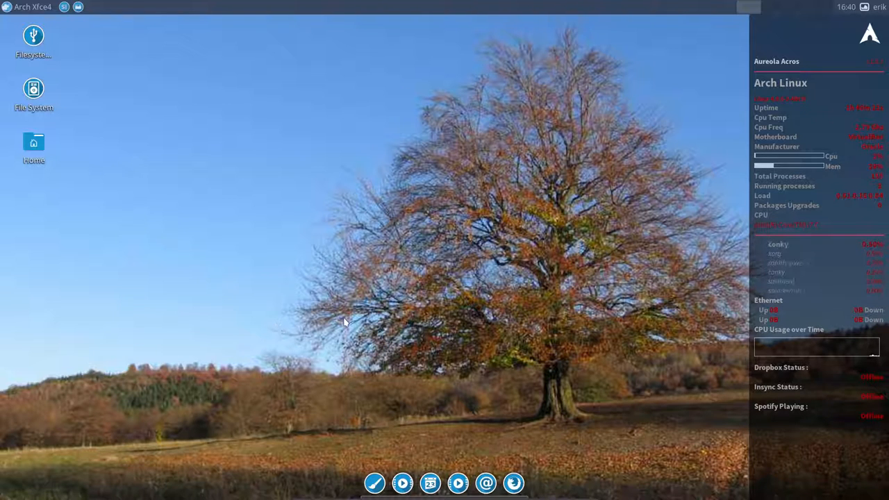